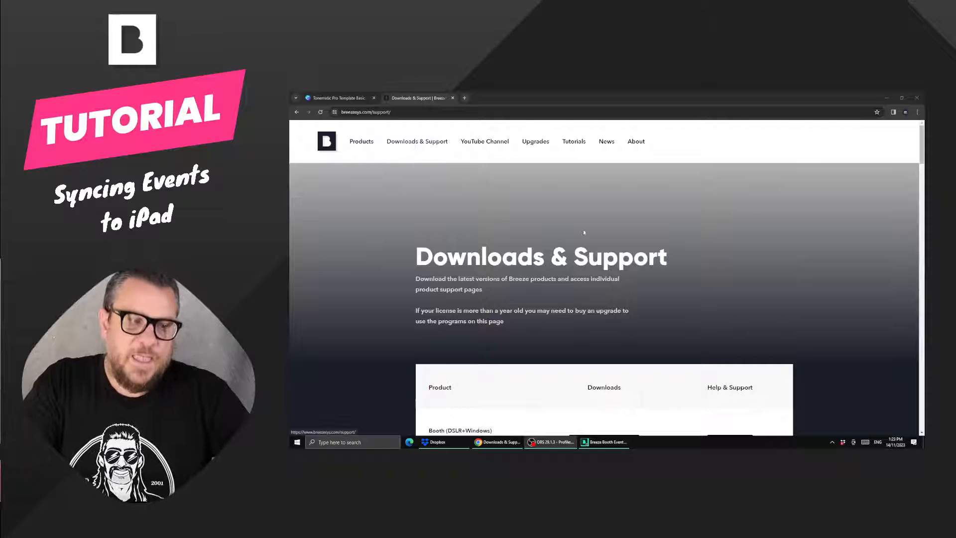
Scroll the Downloads & Support page down to the Booth (iPad + iPhone) download row
{"action": "scroll", "scroll_direction": "down", "scroll_amount": 3}
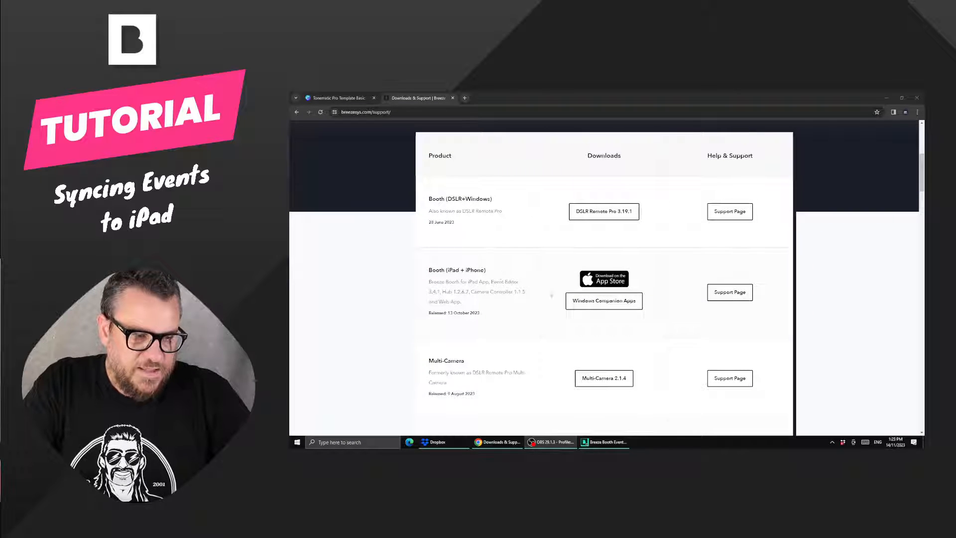
{"action": "mouse_move", "coordinate": [604, 306]}
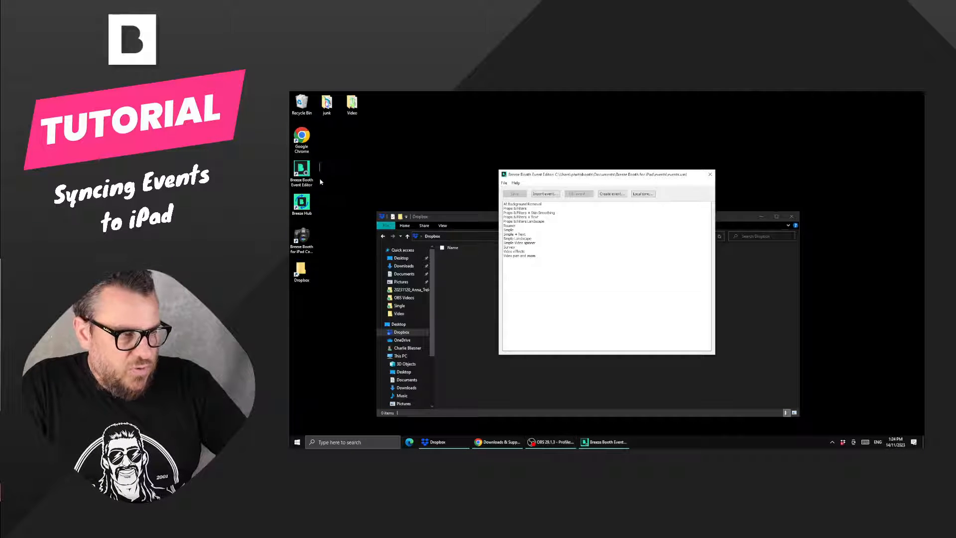
{"action": "mouse_move", "coordinate": [329, 182]}
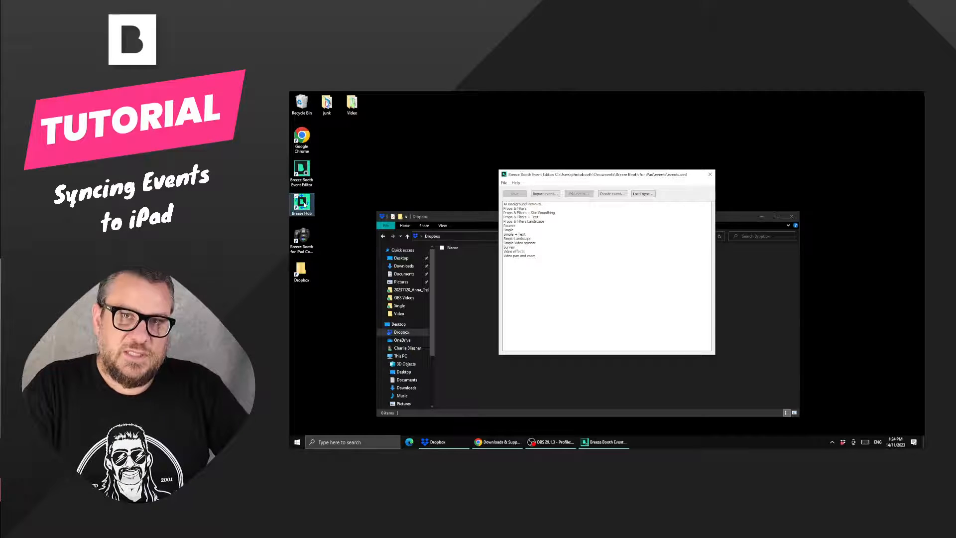
{"action": "mouse_move", "coordinate": [301, 201]}
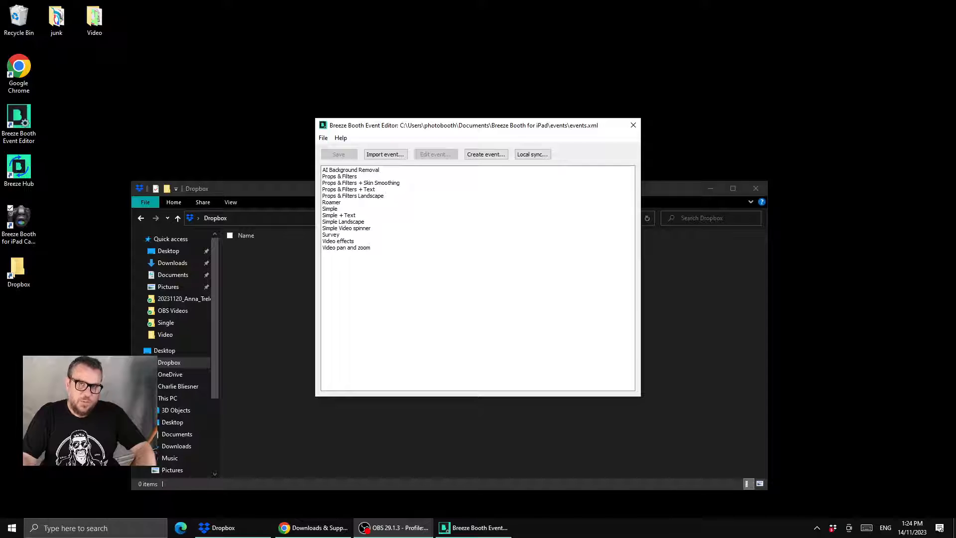
{"action": "mouse_move", "coordinate": [585, 313]}
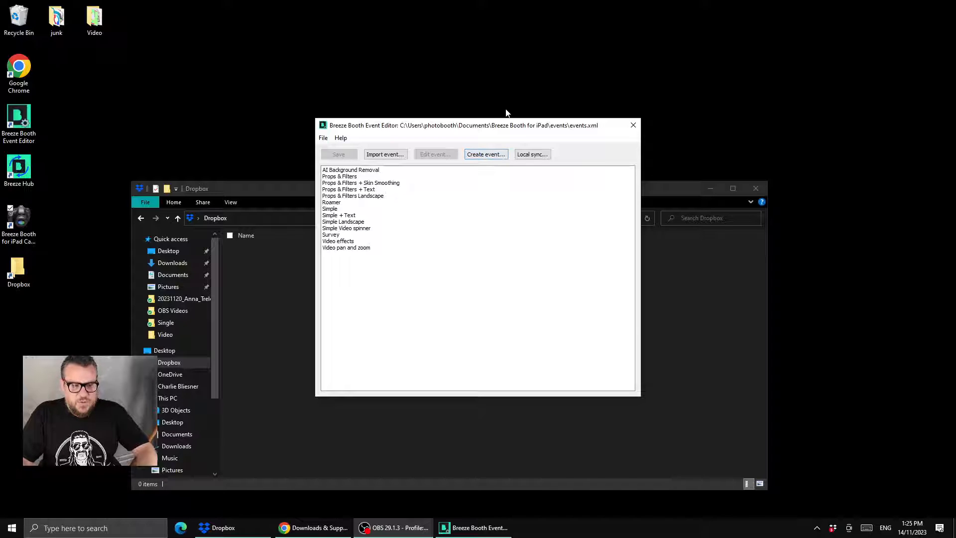
Start local syncing restricted to the Simple event so the iPad can scan its QR code
{"action": "left_click", "coordinate": [532, 153]}
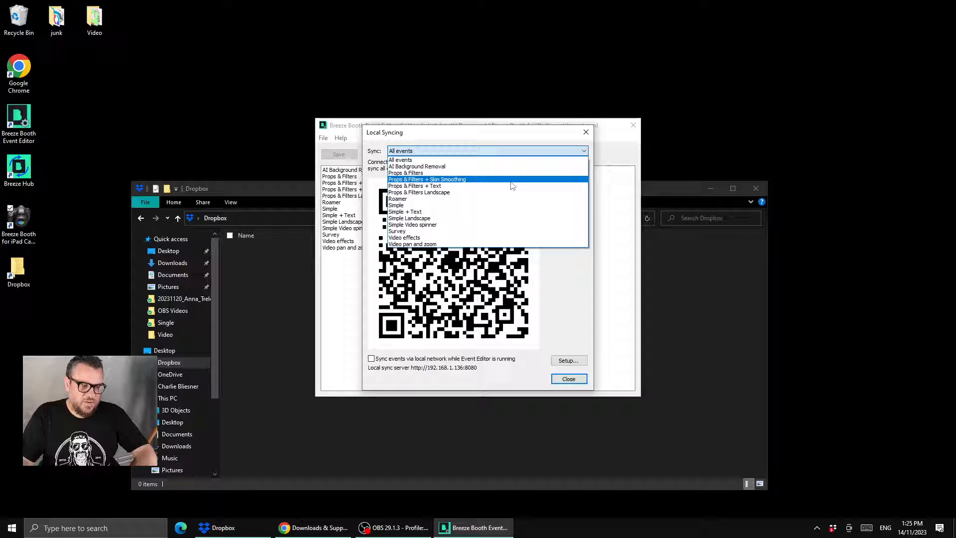
{"action": "mouse_move", "coordinate": [510, 205]}
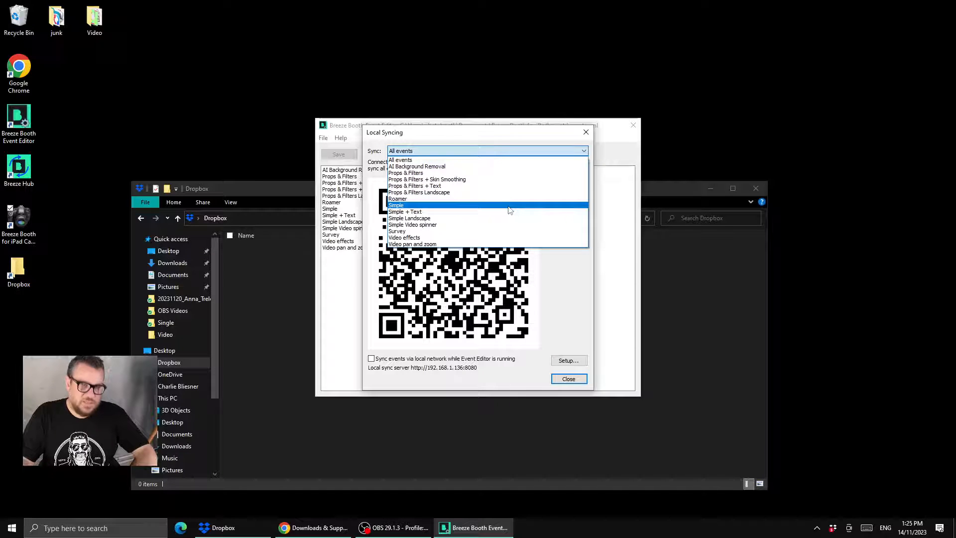
{"action": "left_click", "coordinate": [396, 205]}
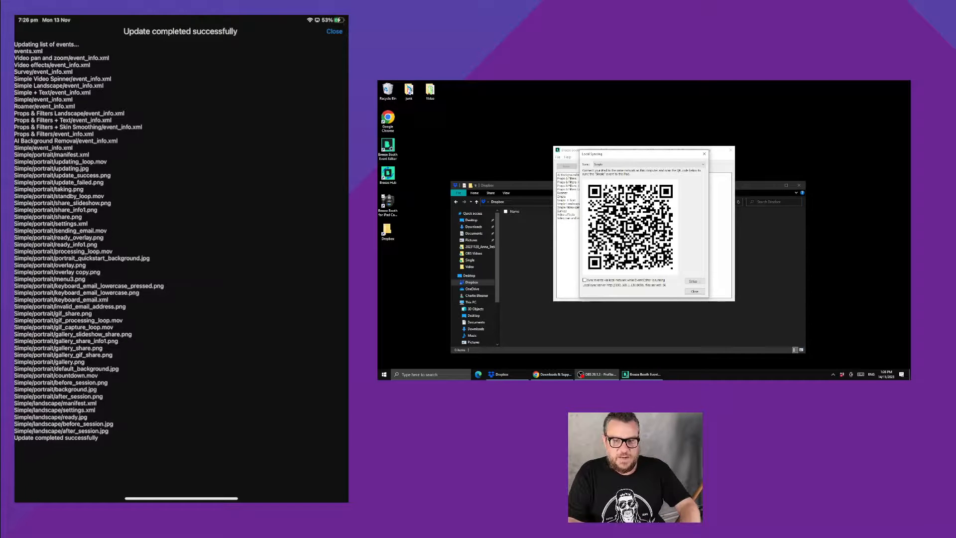
Dismiss the update report and run the Props & Filters event from the iPad events list
{"action": "left_click", "coordinate": [335, 31]}
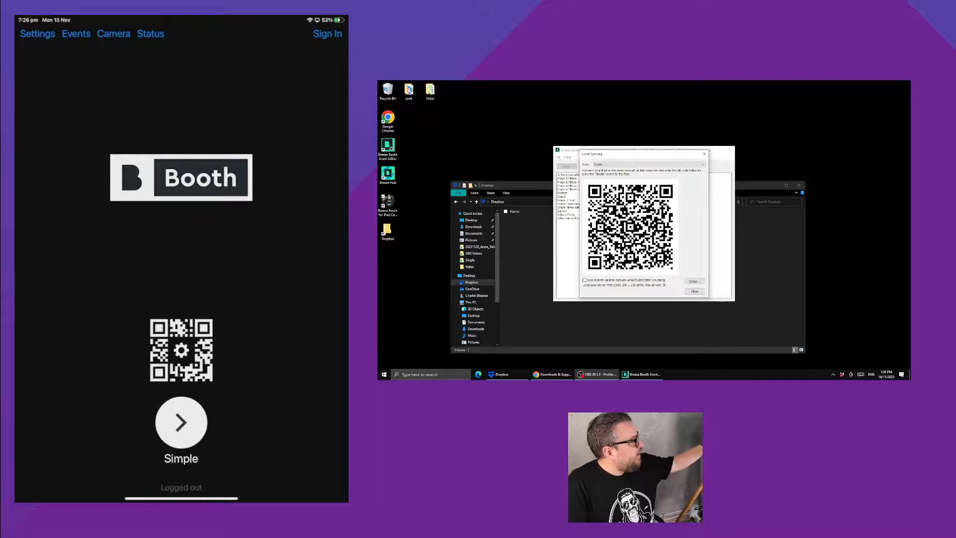
{"action": "left_click", "coordinate": [76, 34]}
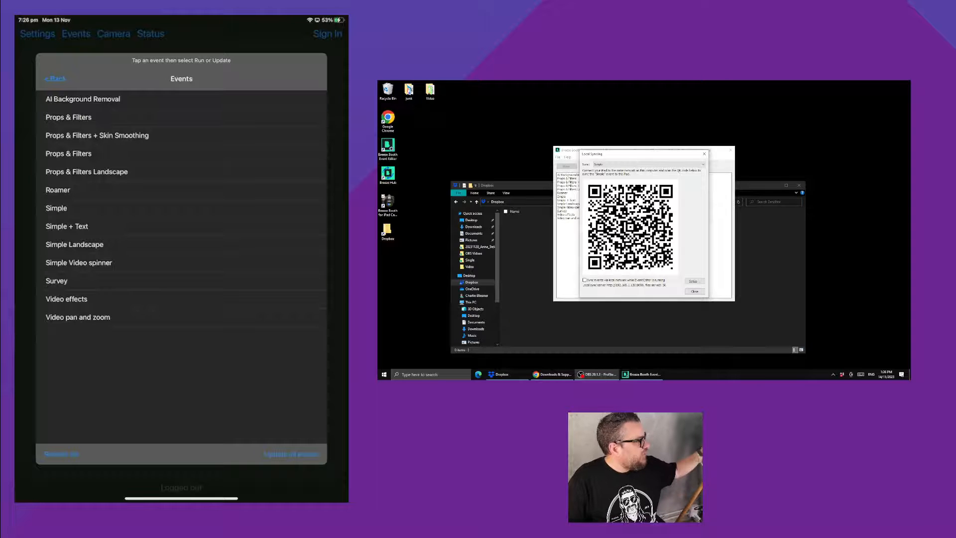
{"action": "left_click", "coordinate": [56, 207]}
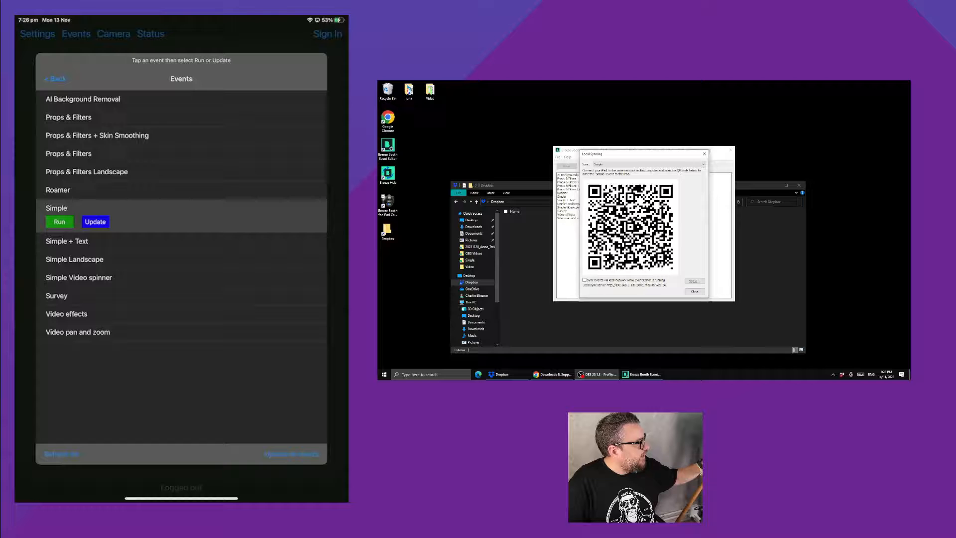
{"action": "left_click", "coordinate": [59, 221]}
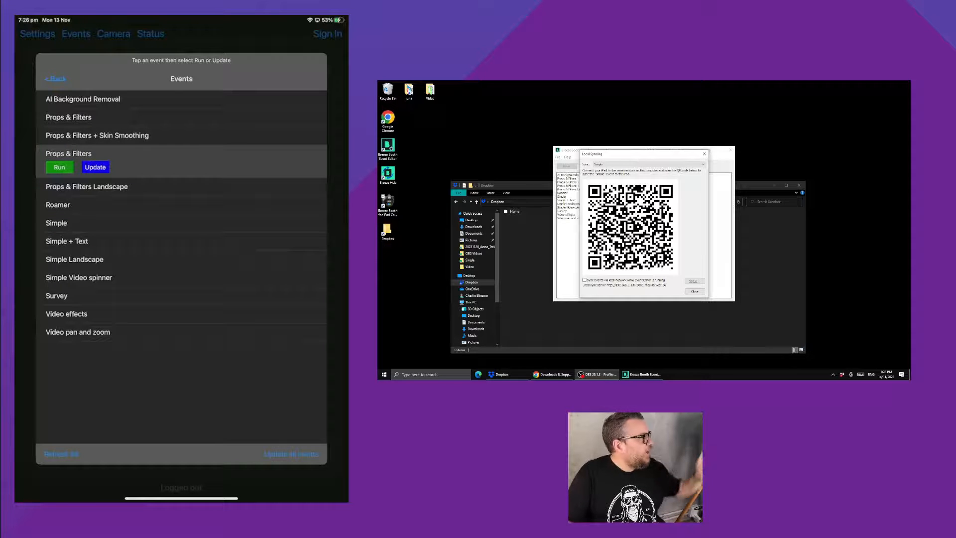
{"action": "left_click", "coordinate": [60, 167]}
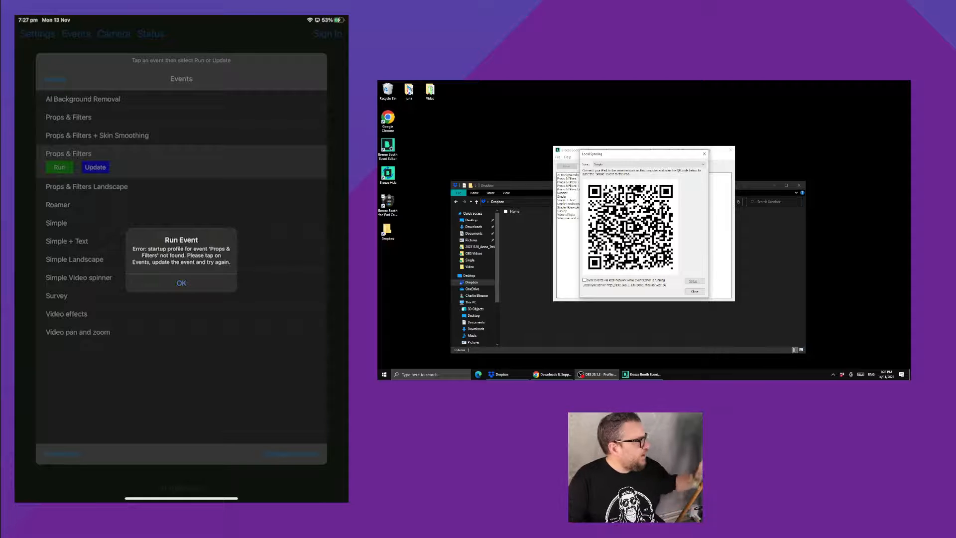
Acknowledge the 'startup profile not found' error with OK
{"action": "left_click", "coordinate": [181, 283]}
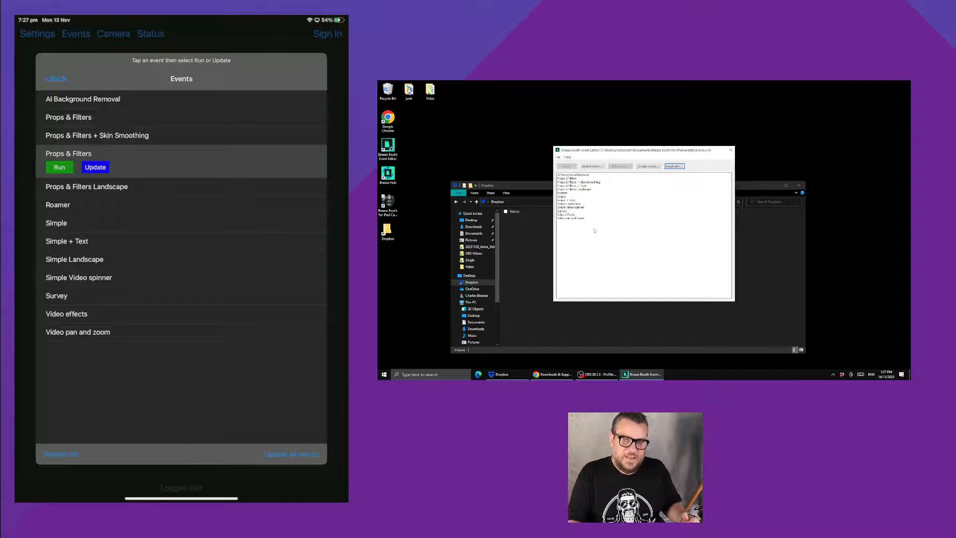
{"action": "mouse_move", "coordinate": [510, 263]}
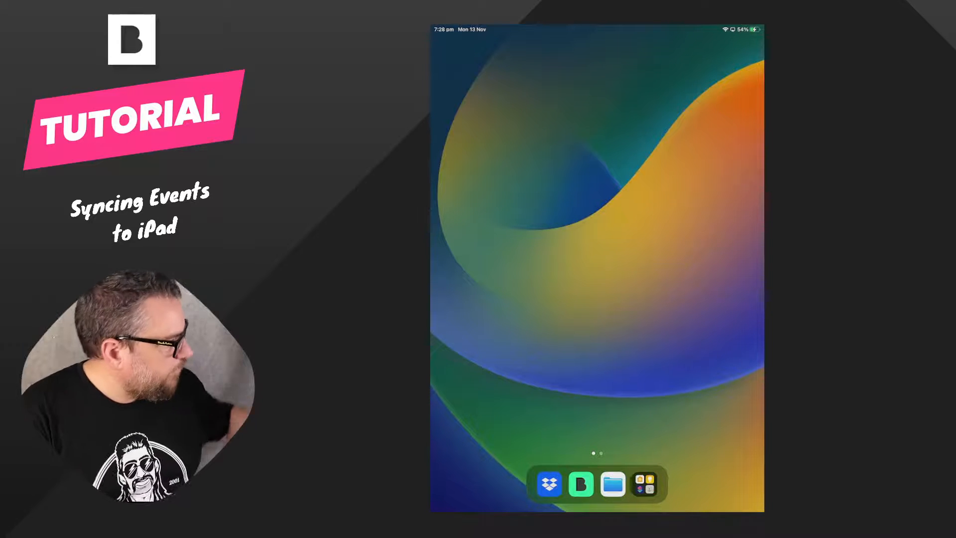
Launch the Booth app and sign in to Dropbox, allowing access to its app folder
{"action": "left_click", "coordinate": [582, 488]}
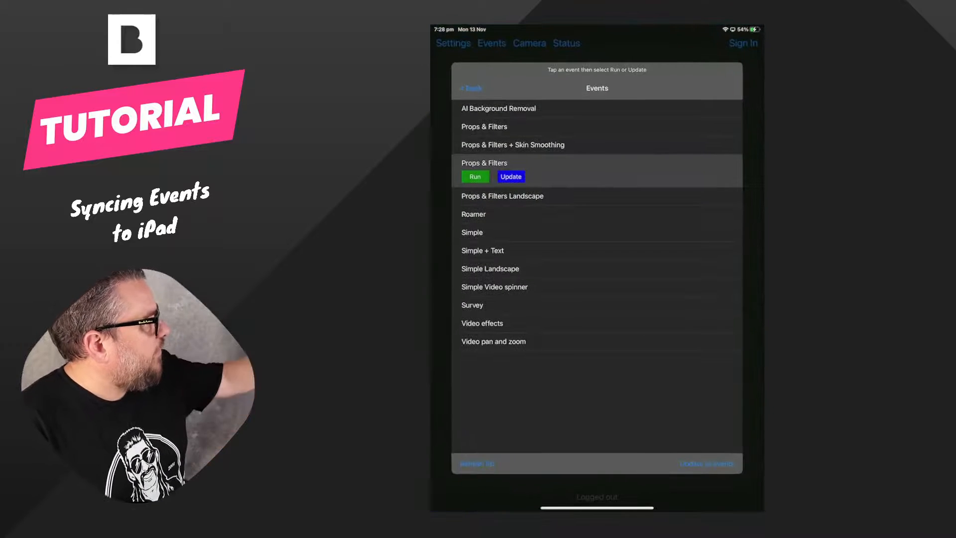
{"action": "left_click", "coordinate": [453, 43]}
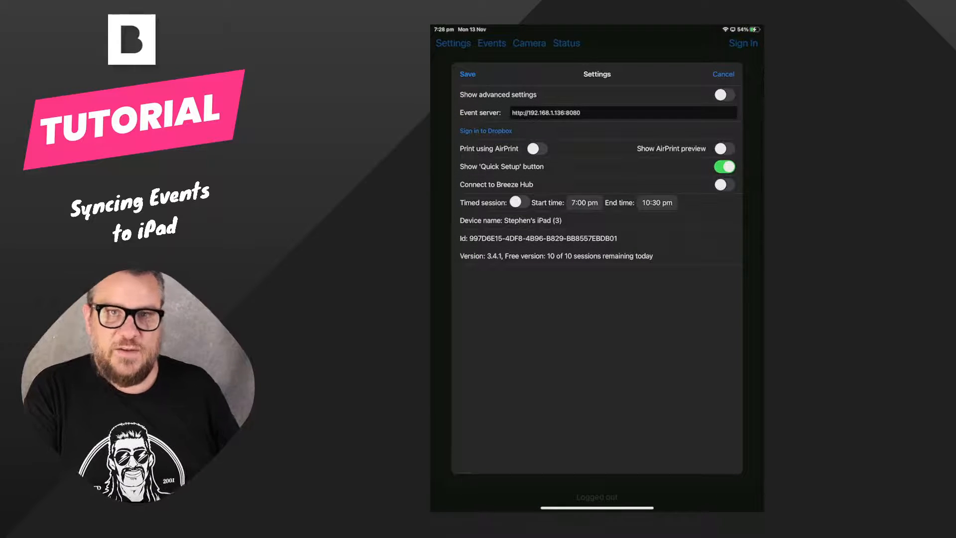
{"action": "left_click", "coordinate": [486, 131]}
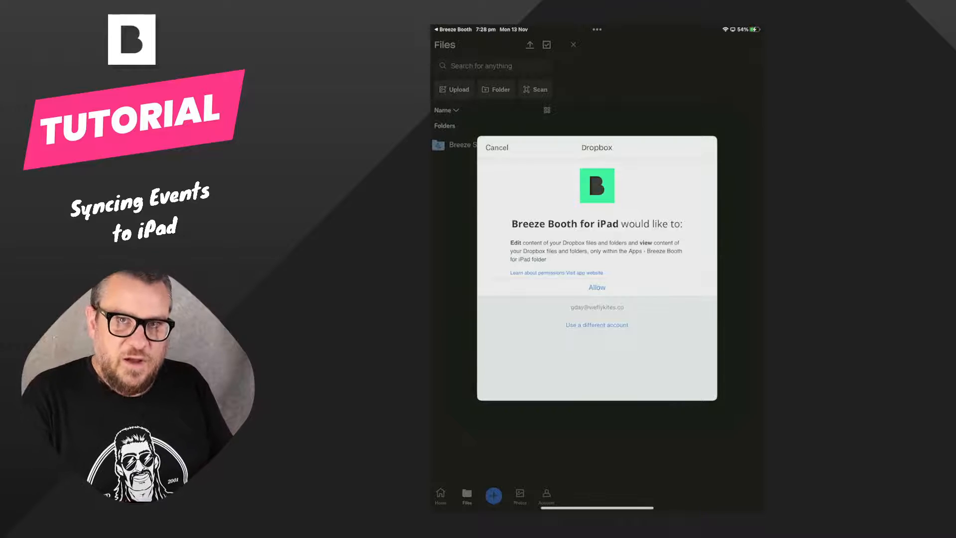
{"action": "left_click", "coordinate": [597, 286]}
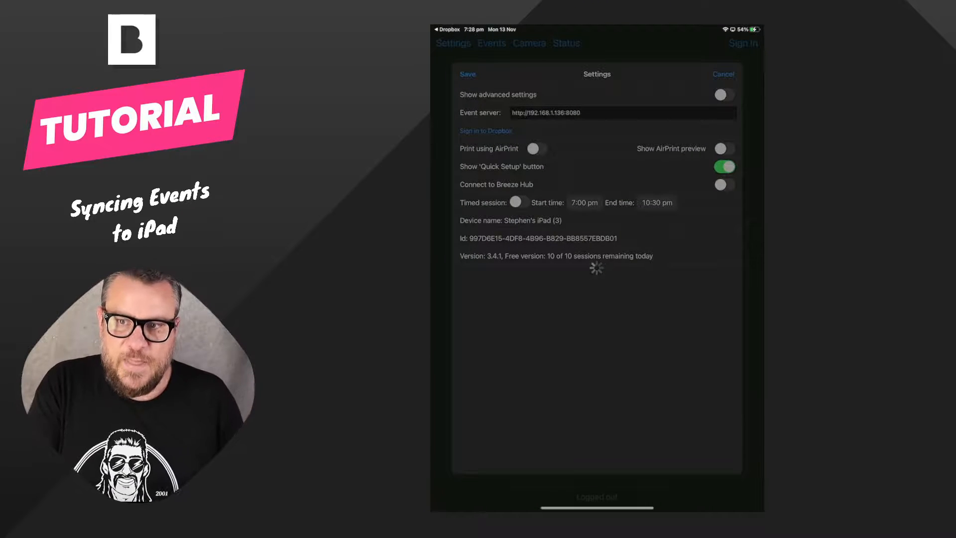
Switch on Sync via Dropbox and save the settings
{"action": "left_click", "coordinate": [486, 131]}
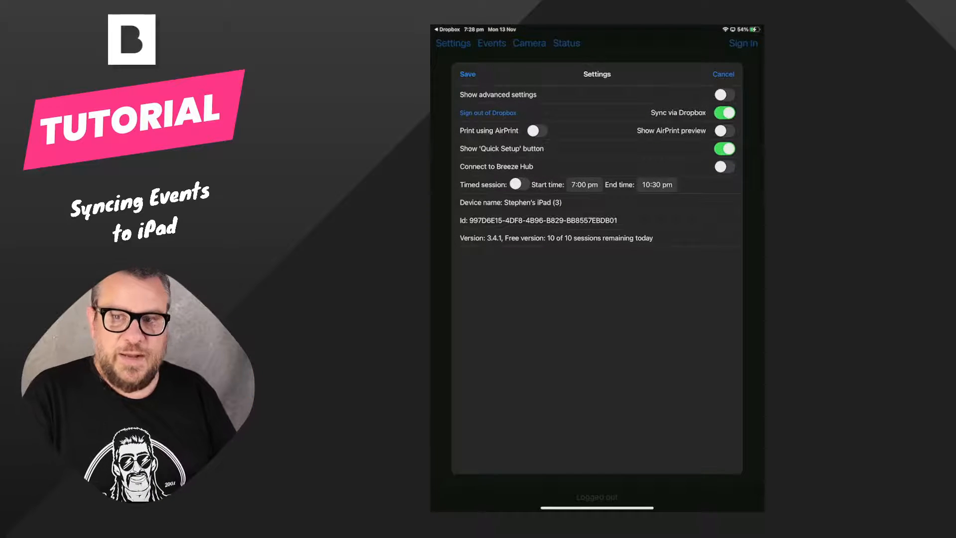
{"action": "left_click", "coordinate": [469, 73]}
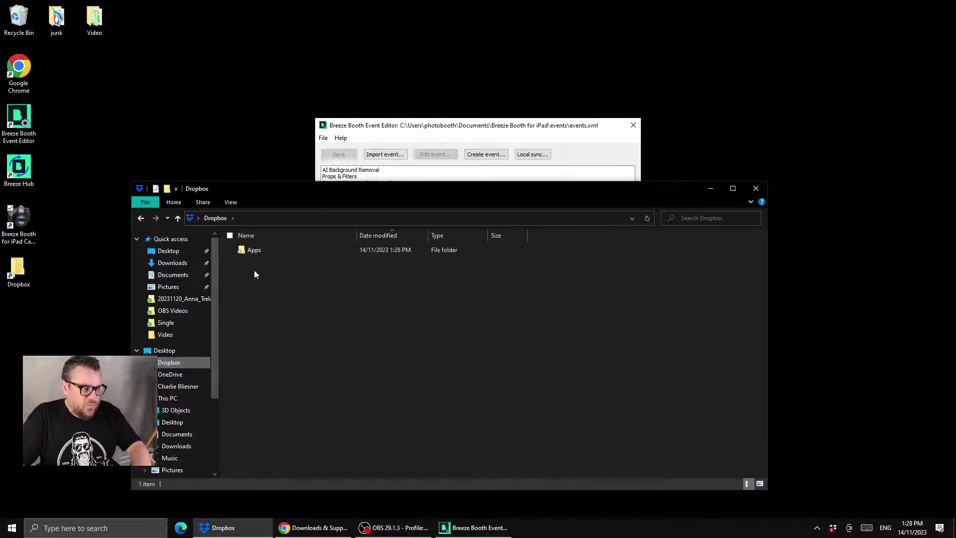
Browse Dropbox\Apps\Breeze Booth for iPad and compare it with the local Breeze Booth events folder
{"action": "double_click", "coordinate": [254, 250]}
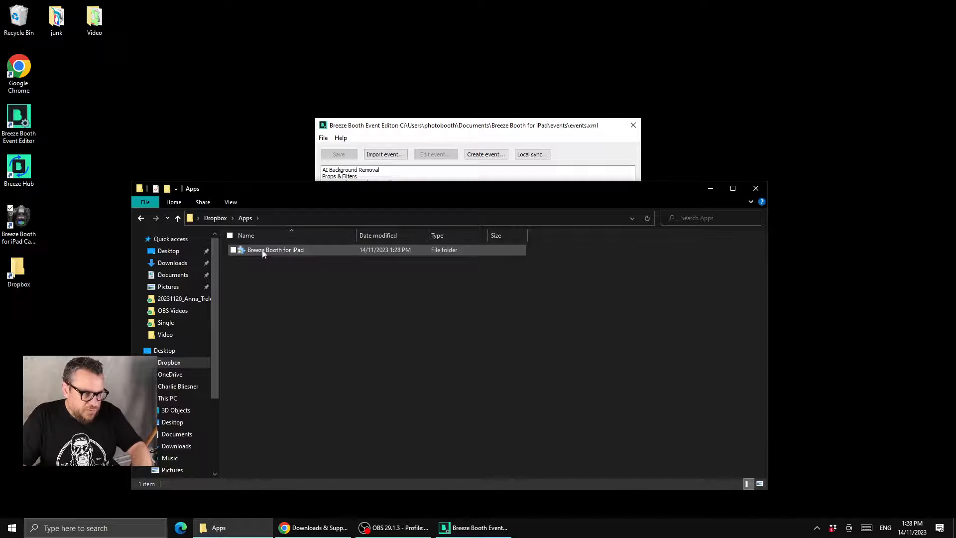
{"action": "double_click", "coordinate": [275, 249]}
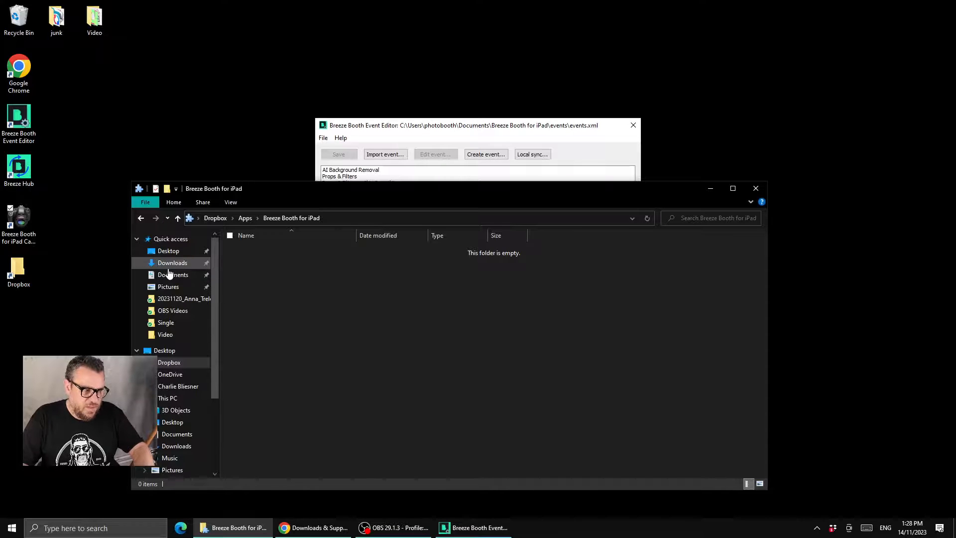
{"action": "left_click", "coordinate": [173, 275]}
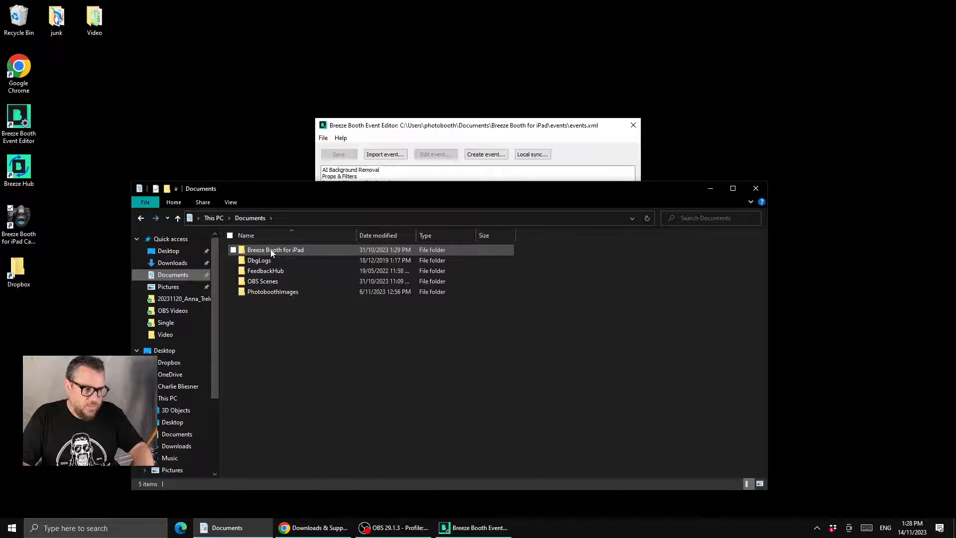
{"action": "double_click", "coordinate": [275, 249]}
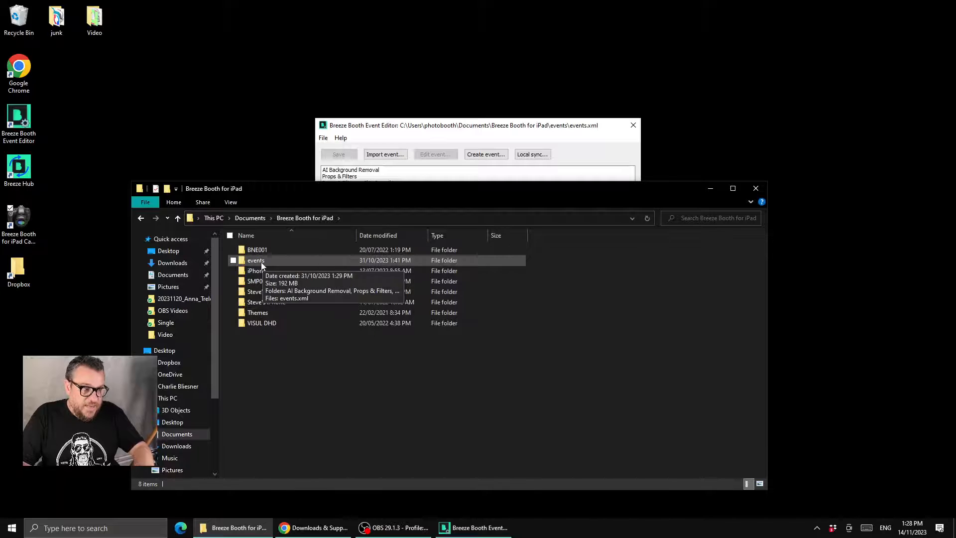
{"action": "right_click", "coordinate": [255, 260]}
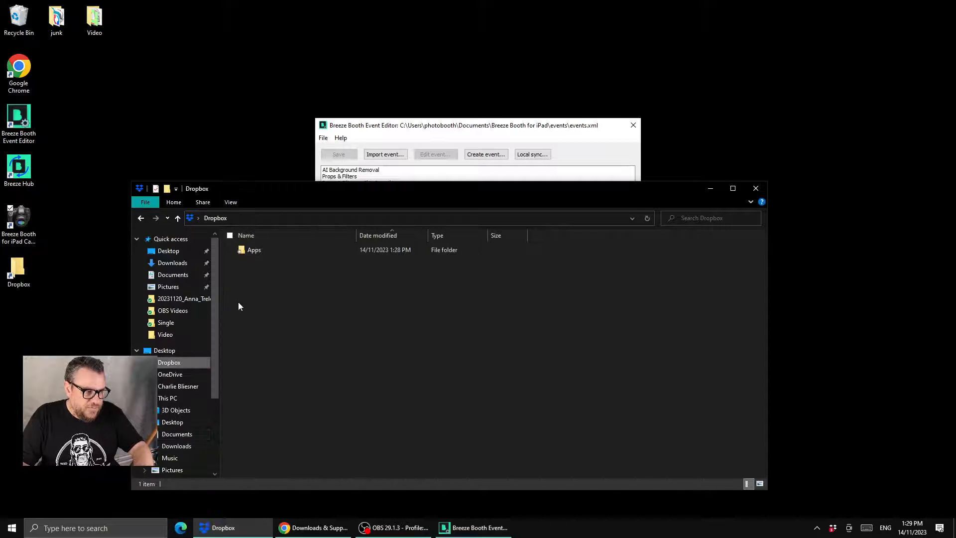
{"action": "double_click", "coordinate": [254, 250]}
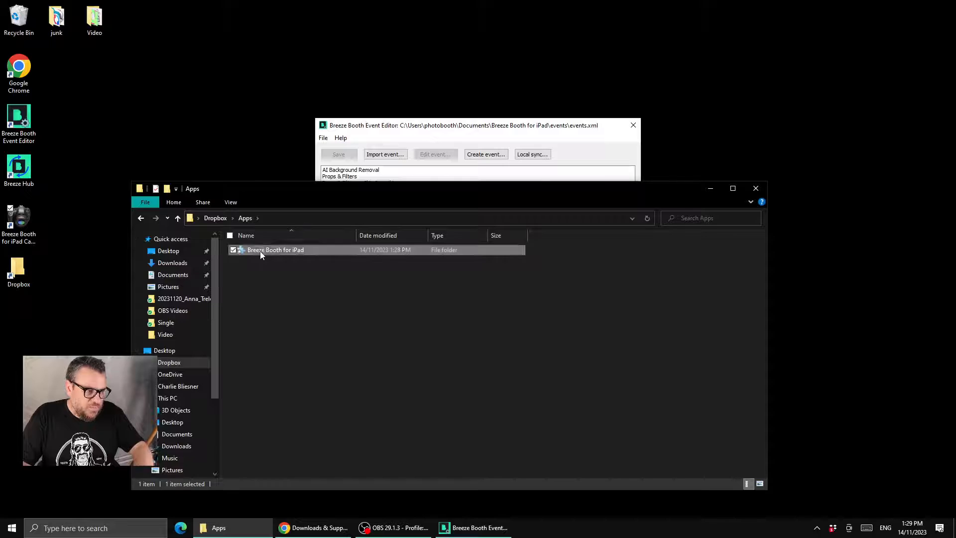
{"action": "double_click", "coordinate": [275, 249]}
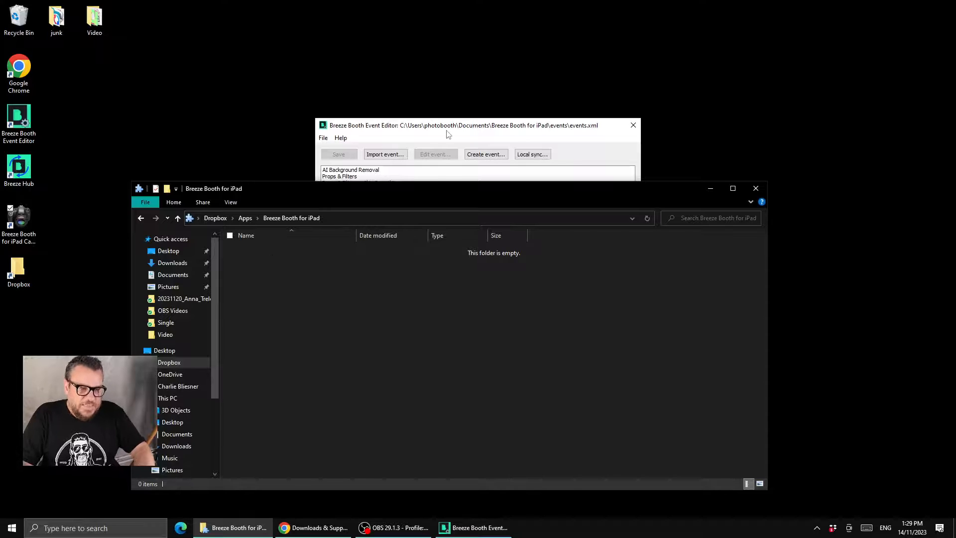
Start a new events file and browse to Dropbox\Apps\Breeze Booth for iPad
{"action": "left_click", "coordinate": [323, 138]}
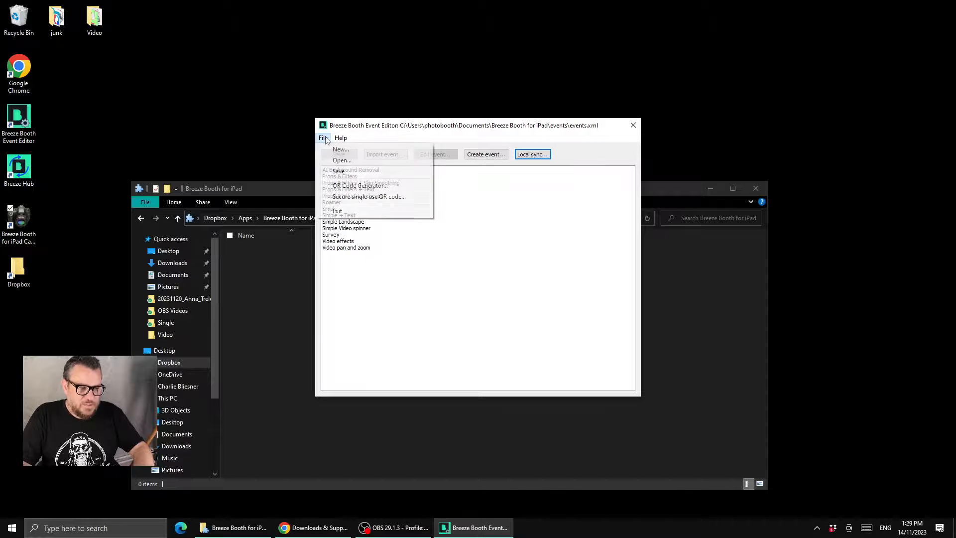
{"action": "left_click", "coordinate": [346, 148]}
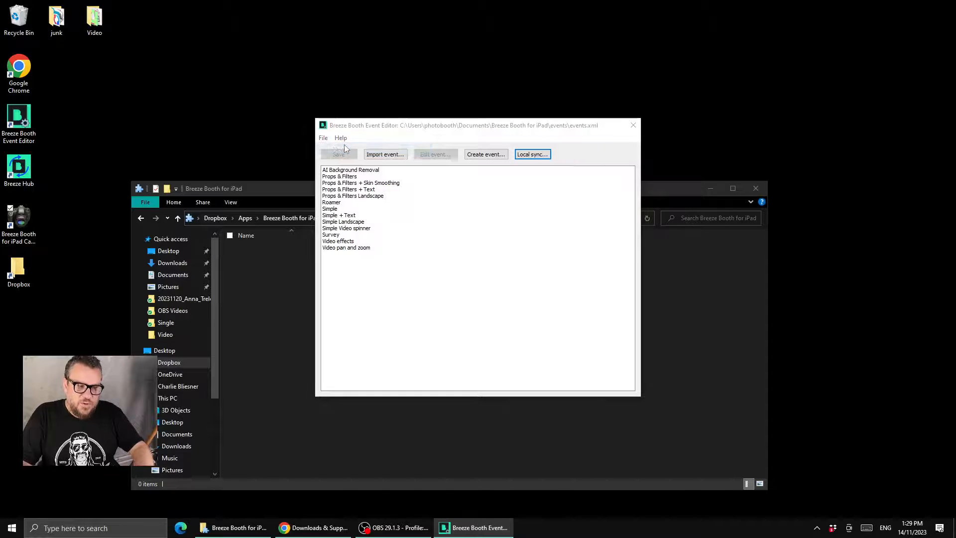
{"action": "left_click", "coordinate": [486, 153]}
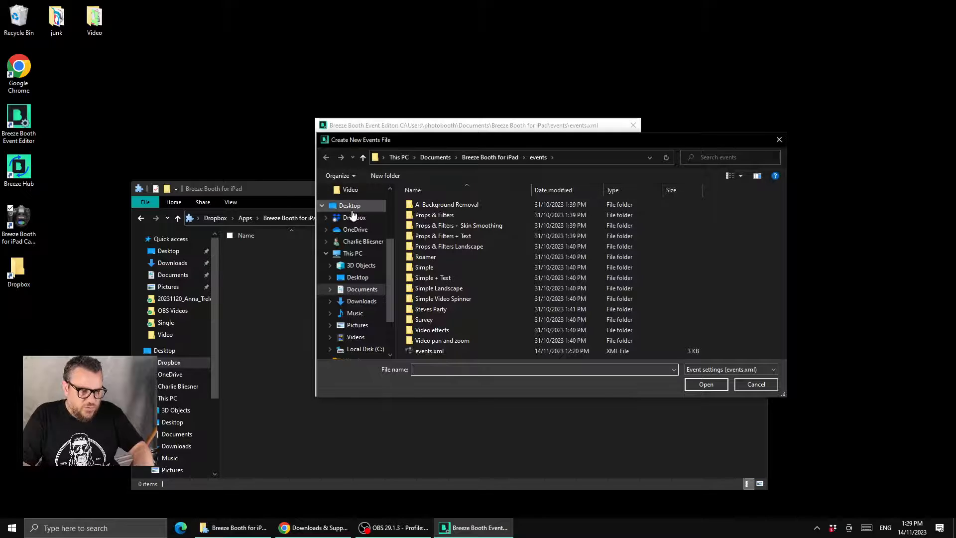
{"action": "left_click", "coordinate": [355, 217]}
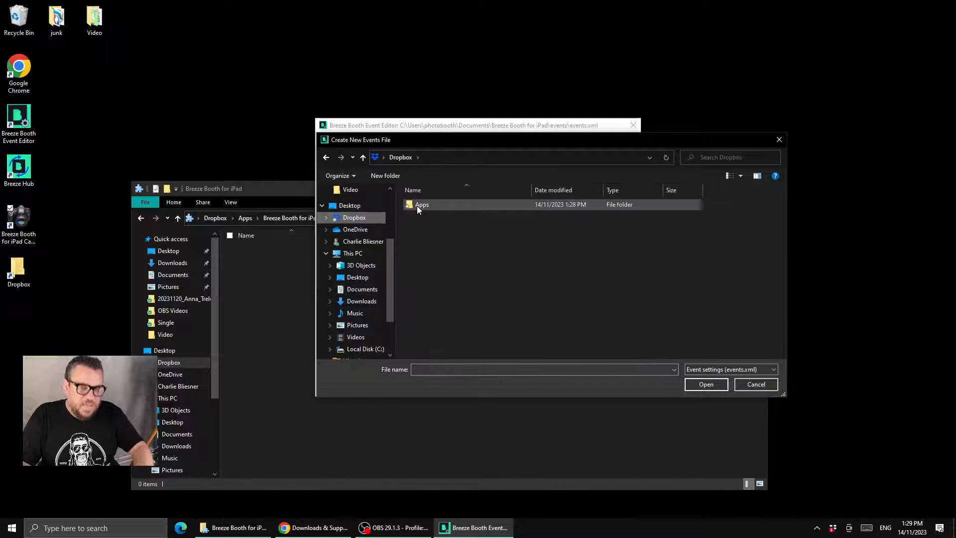
{"action": "double_click", "coordinate": [423, 205]}
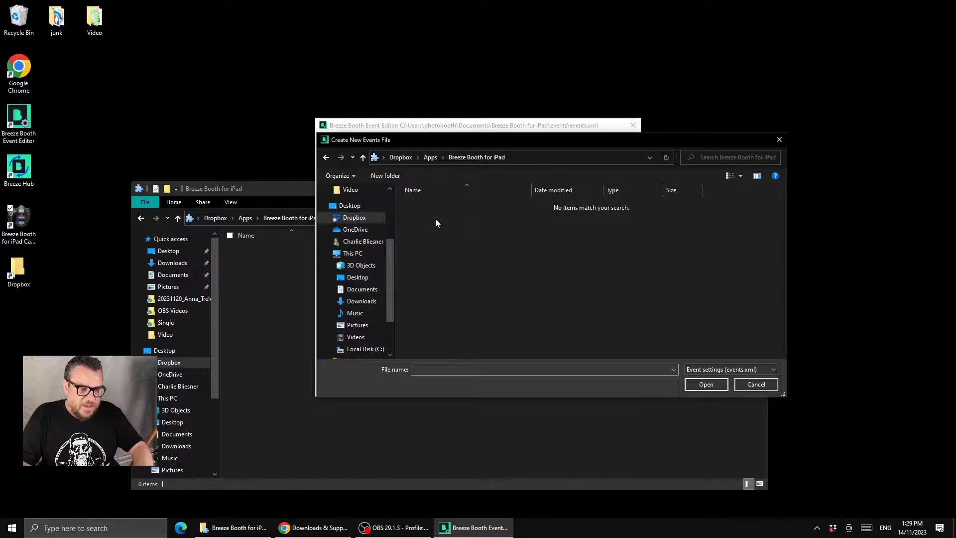
Create an 'events' folder there and save the new file in it as events.xml
{"action": "right_click", "coordinate": [437, 224]}
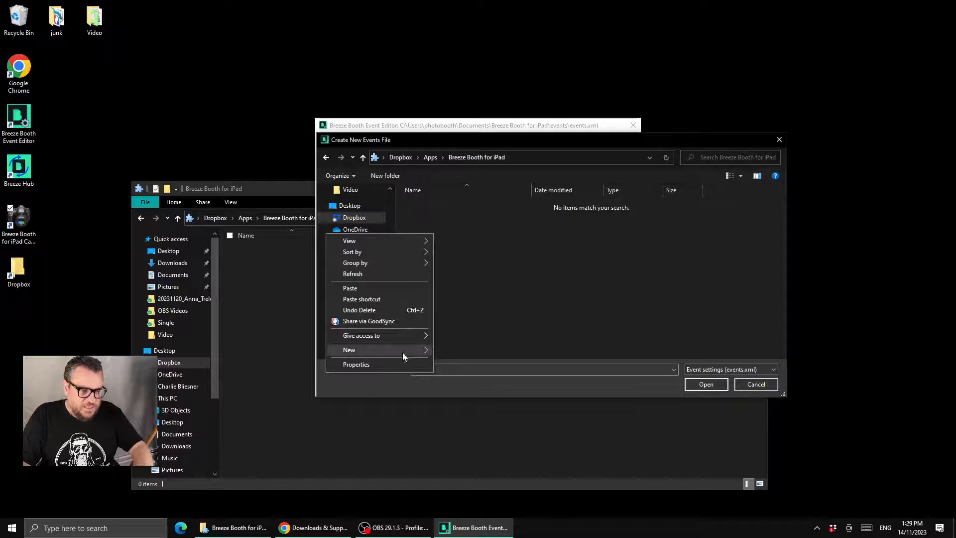
{"action": "left_click", "coordinate": [349, 350]}
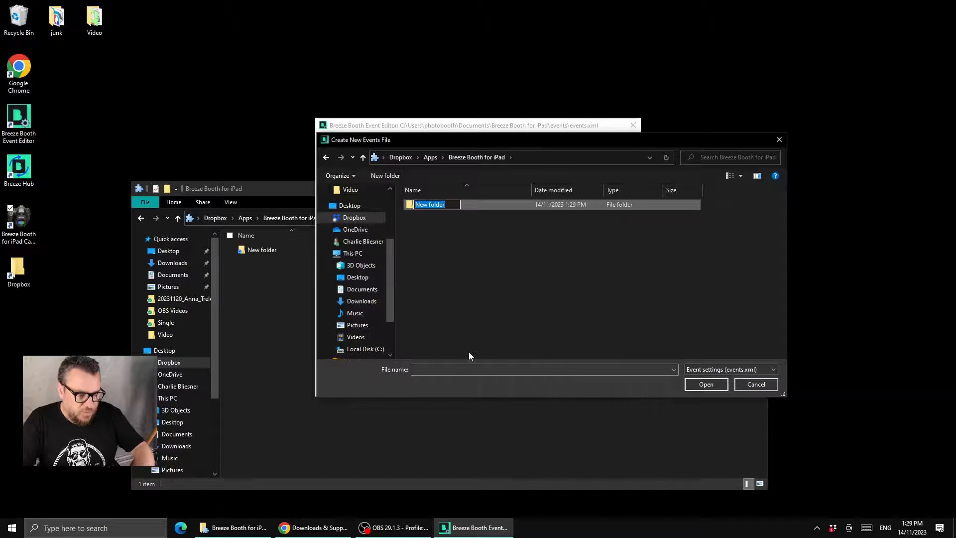
{"action": "type", "text": "events"}
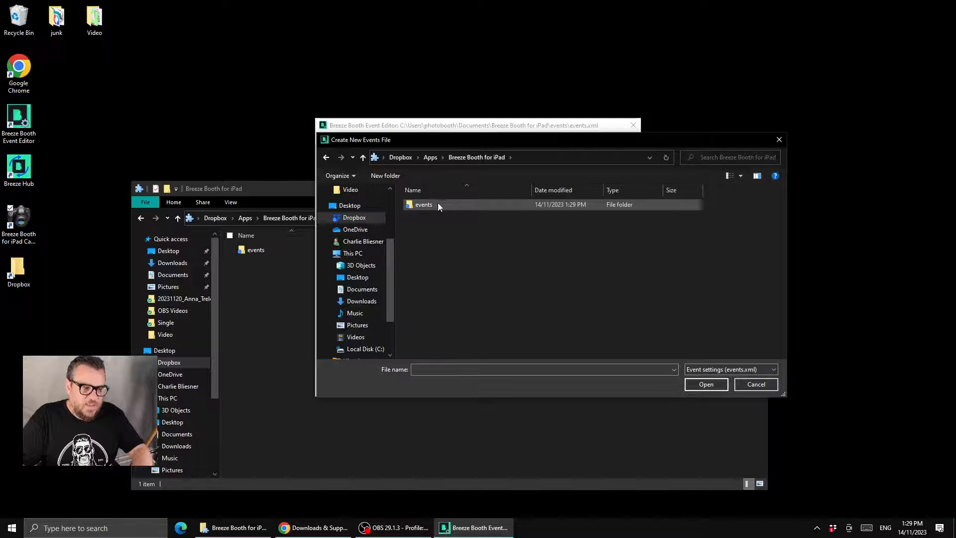
{"action": "double_click", "coordinate": [423, 204]}
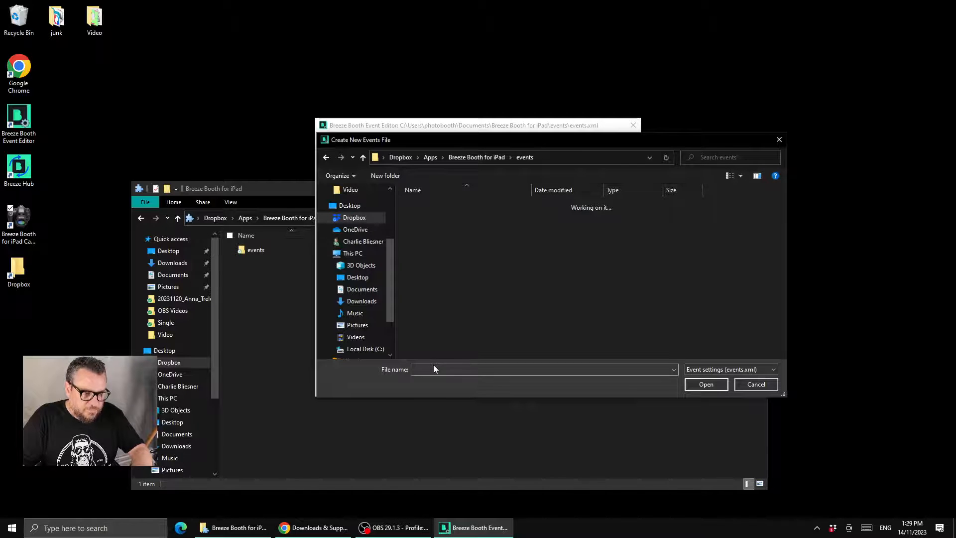
{"action": "type", "text": "events"}
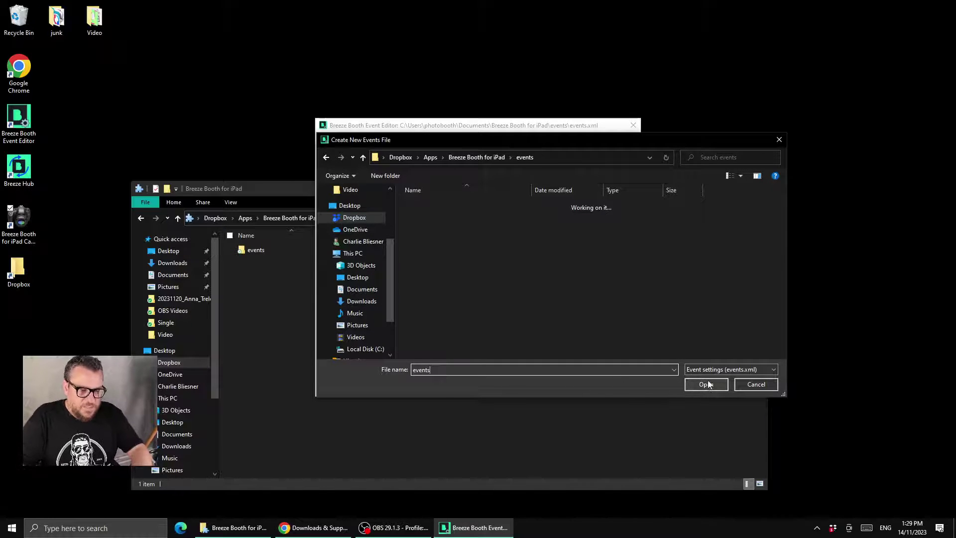
{"action": "left_click", "coordinate": [707, 384]}
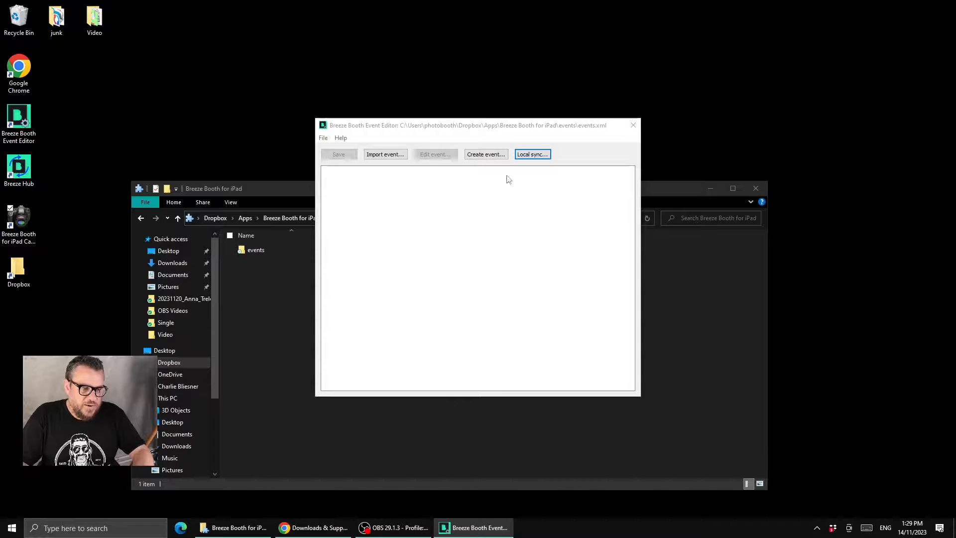
Create an event named 'My First Event' through the wizard, keeping default interface and sharing settings
{"action": "left_click", "coordinate": [486, 153]}
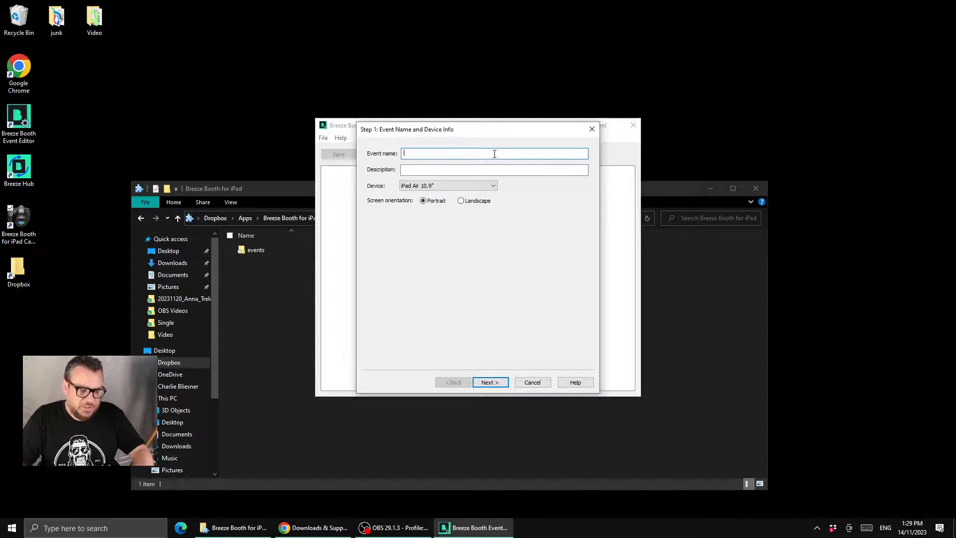
{"action": "type", "text": "My First Event"}
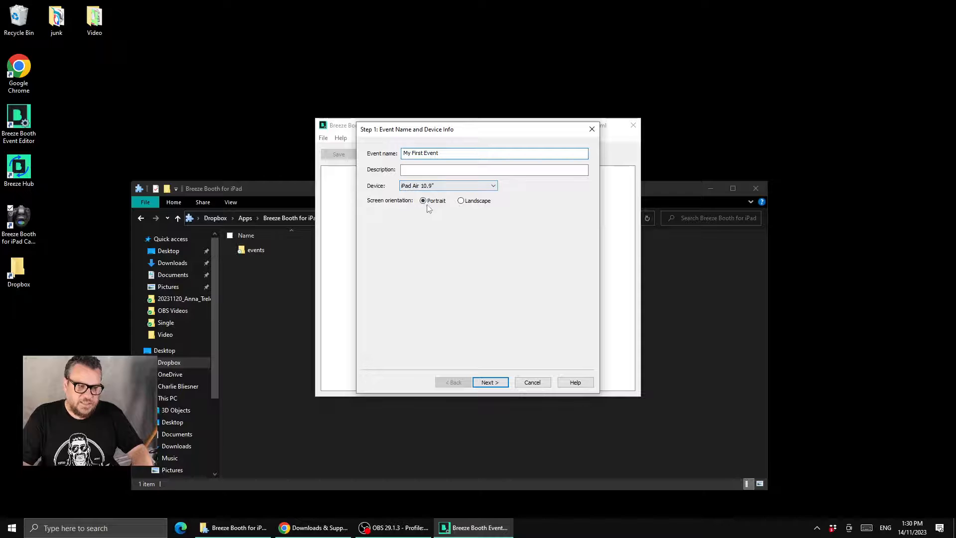
{"action": "left_click", "coordinate": [490, 382]}
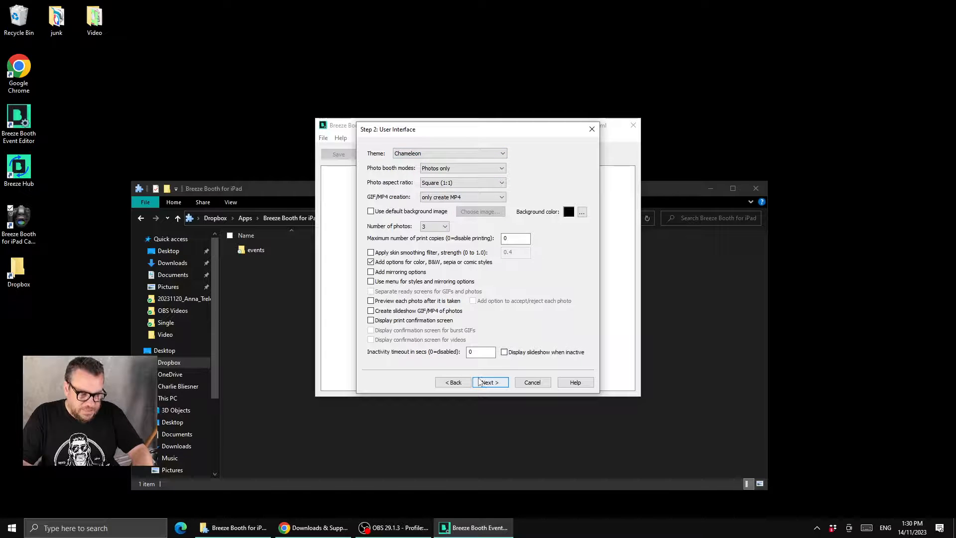
{"action": "left_click", "coordinate": [491, 382]}
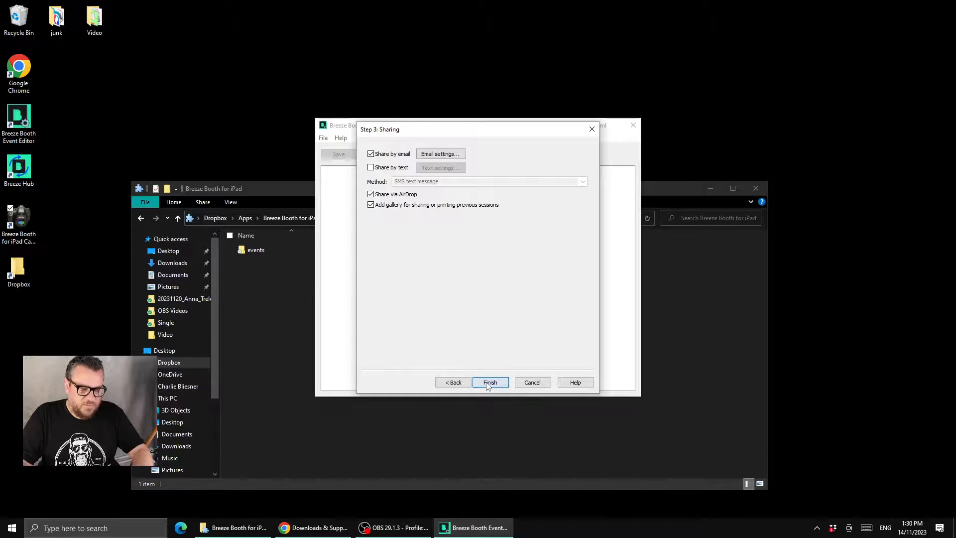
{"action": "left_click", "coordinate": [490, 382]}
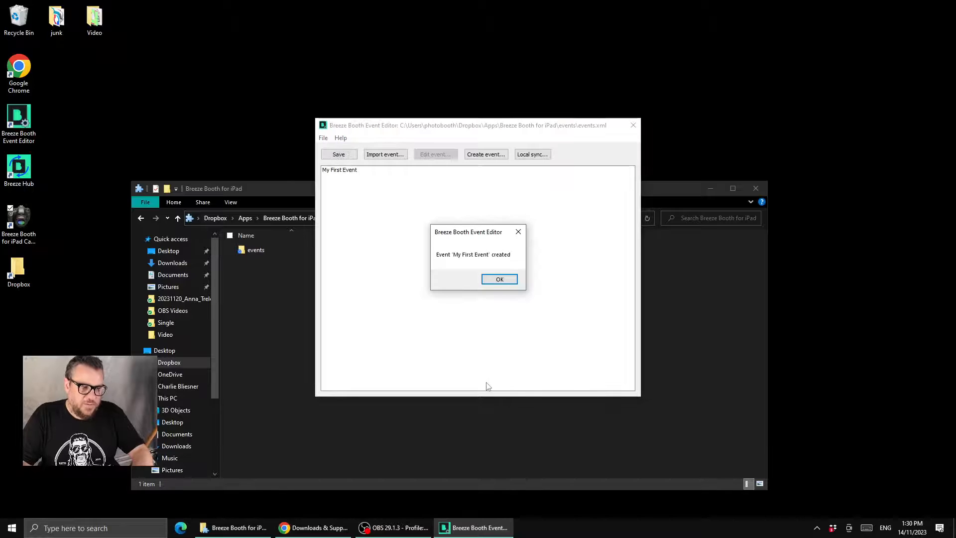
Acknowledge the 'Event My First Event created' notice and save the events file
{"action": "left_click", "coordinate": [500, 279]}
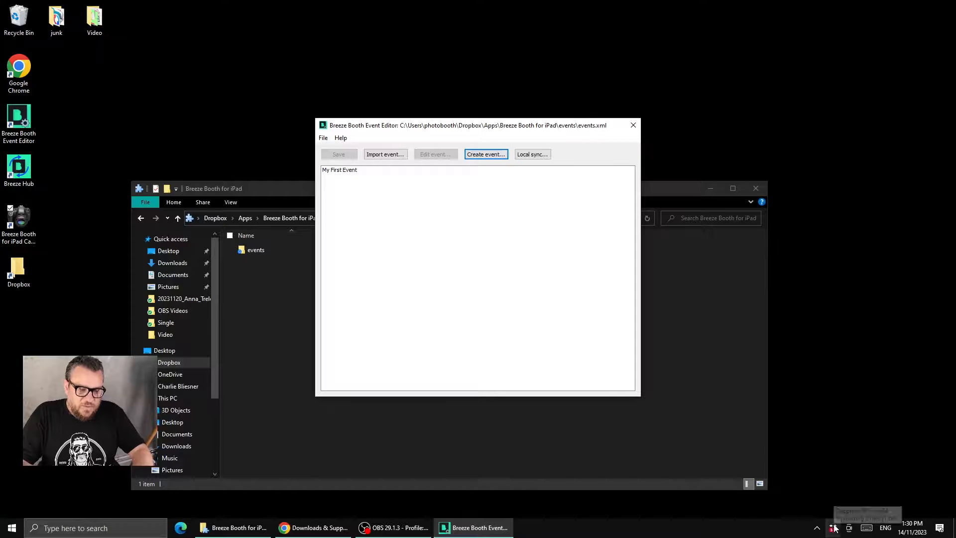
{"action": "left_click", "coordinate": [834, 528]}
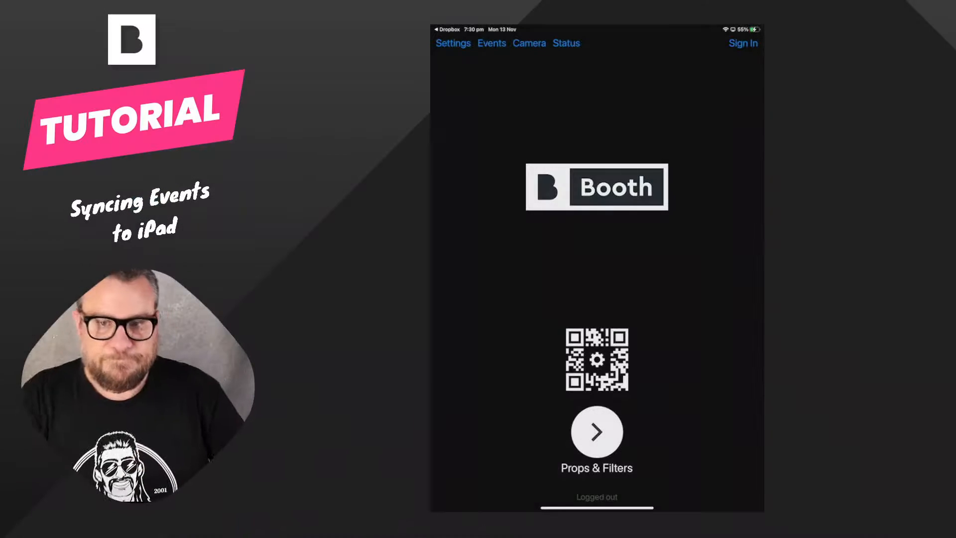
Update all events from Dropbox on the iPad and select My First Event to show Run and Update
{"action": "left_click", "coordinate": [491, 57]}
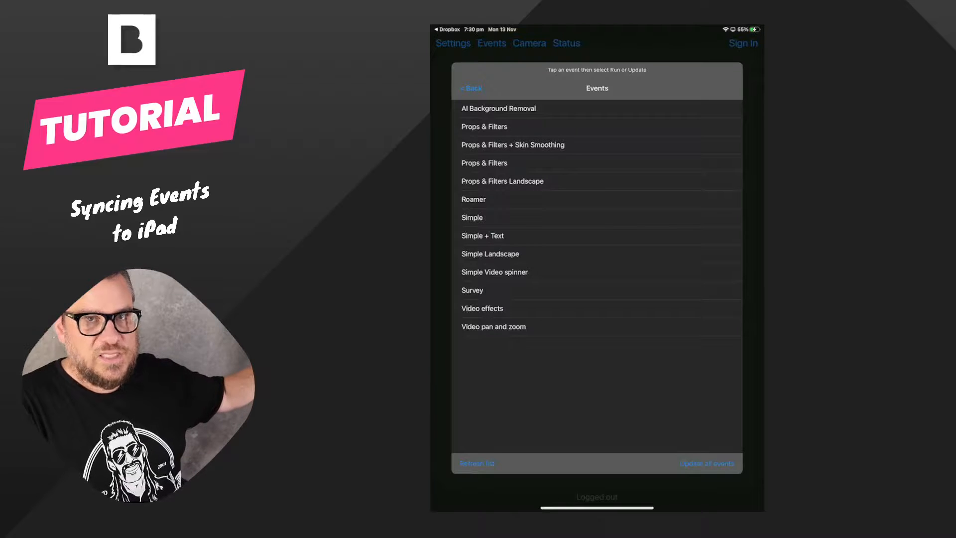
{"action": "left_click", "coordinate": [707, 463]}
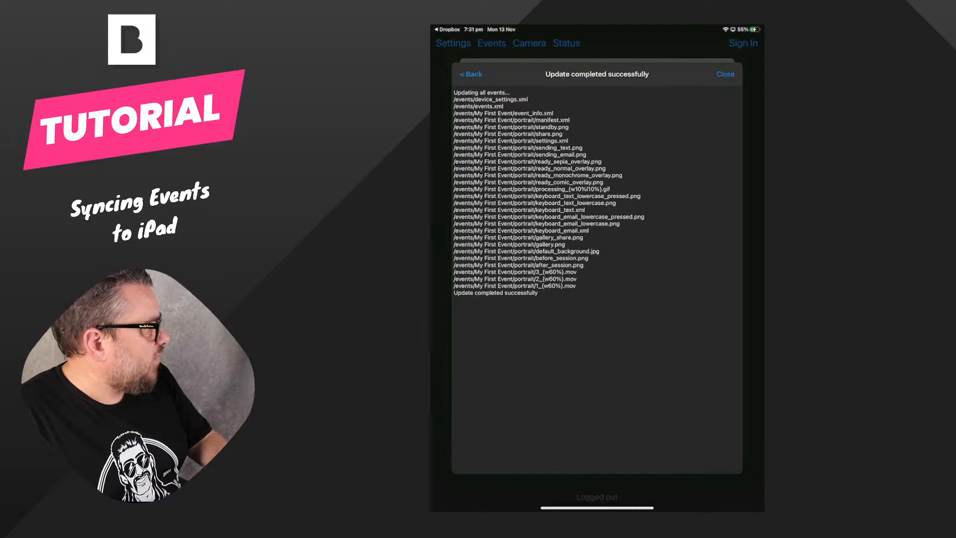
{"action": "left_click", "coordinate": [725, 73]}
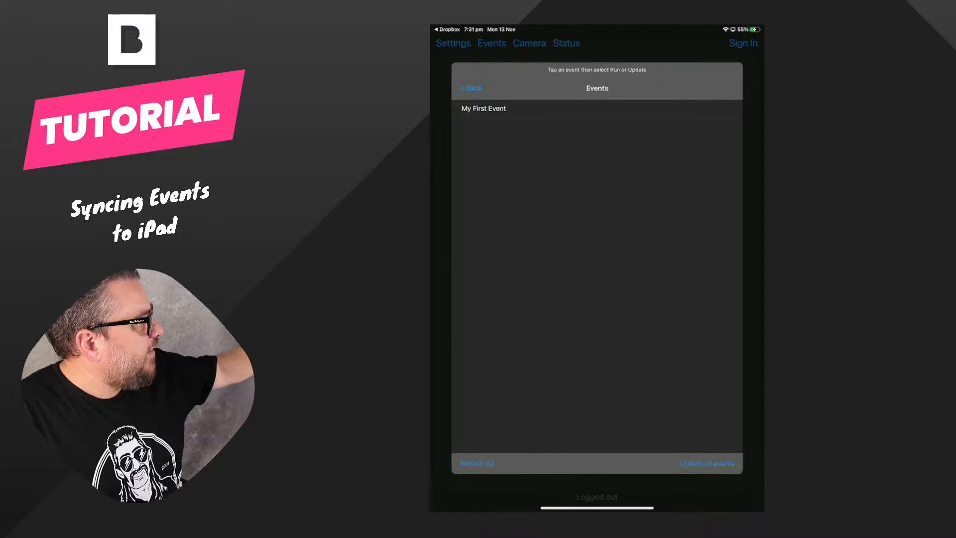
{"action": "left_click", "coordinate": [484, 107]}
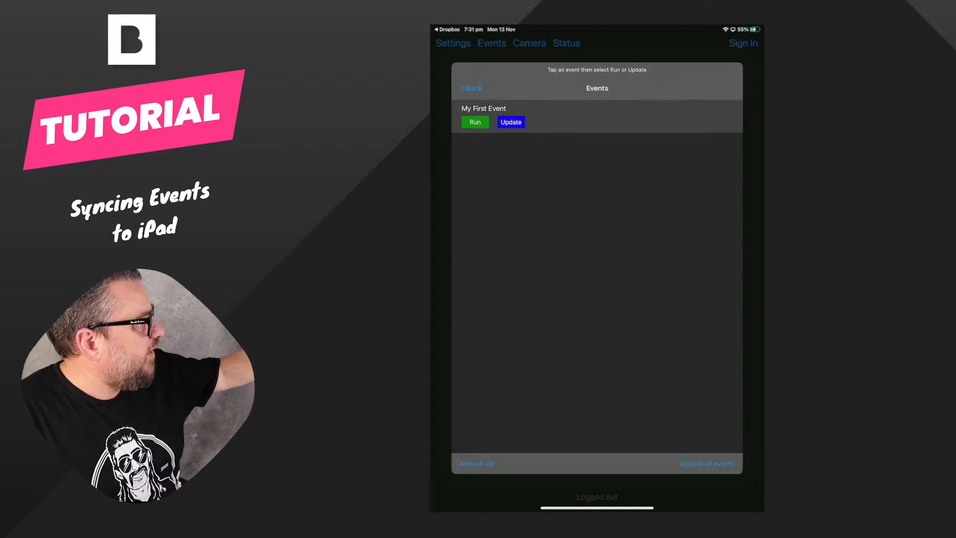